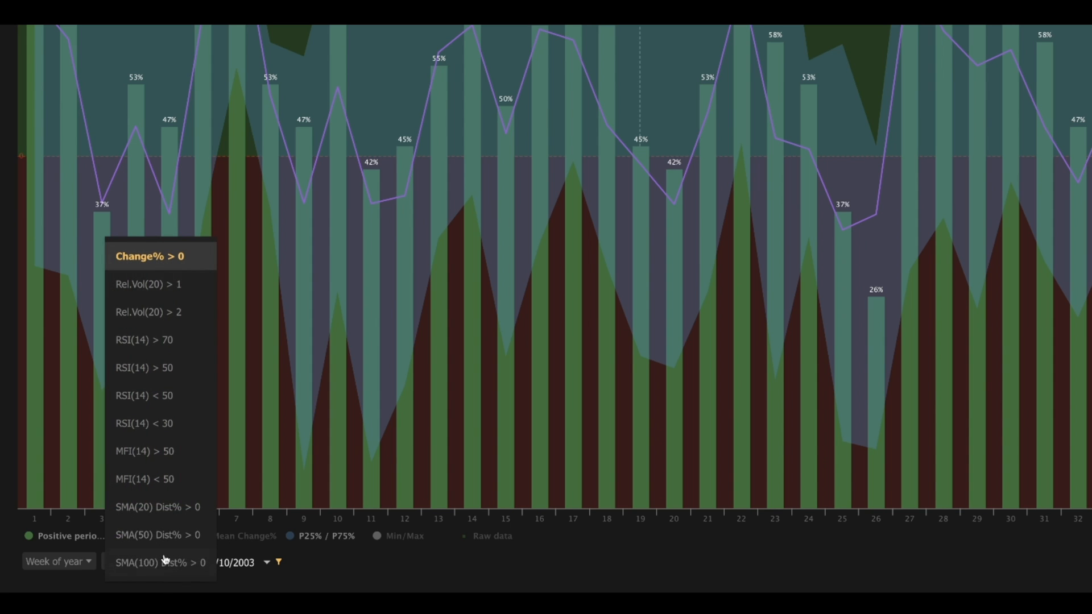
mouse_move(192, 292)
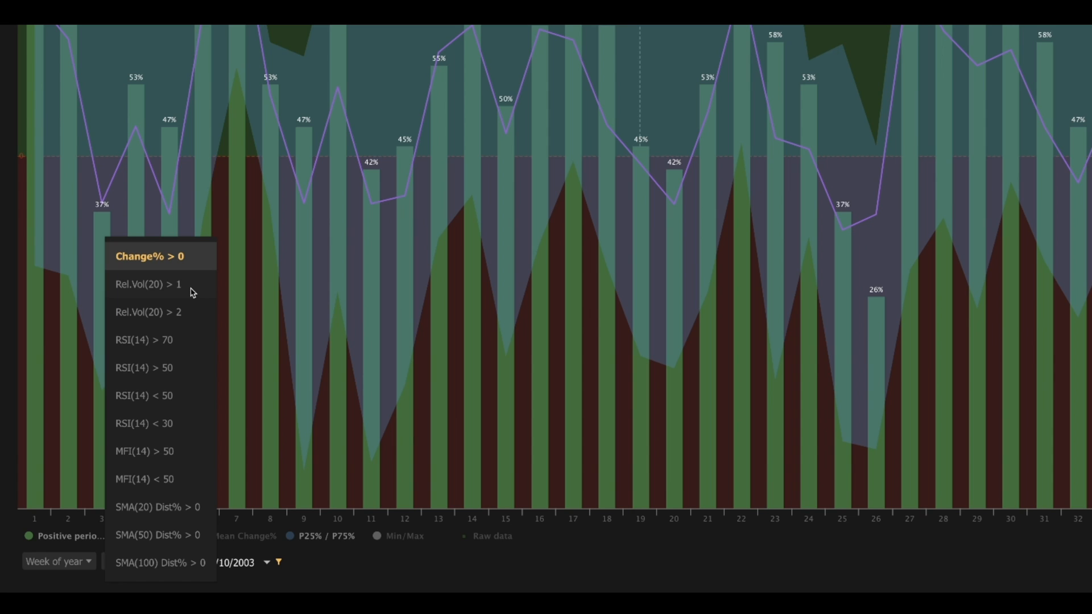
mouse_move(192, 291)
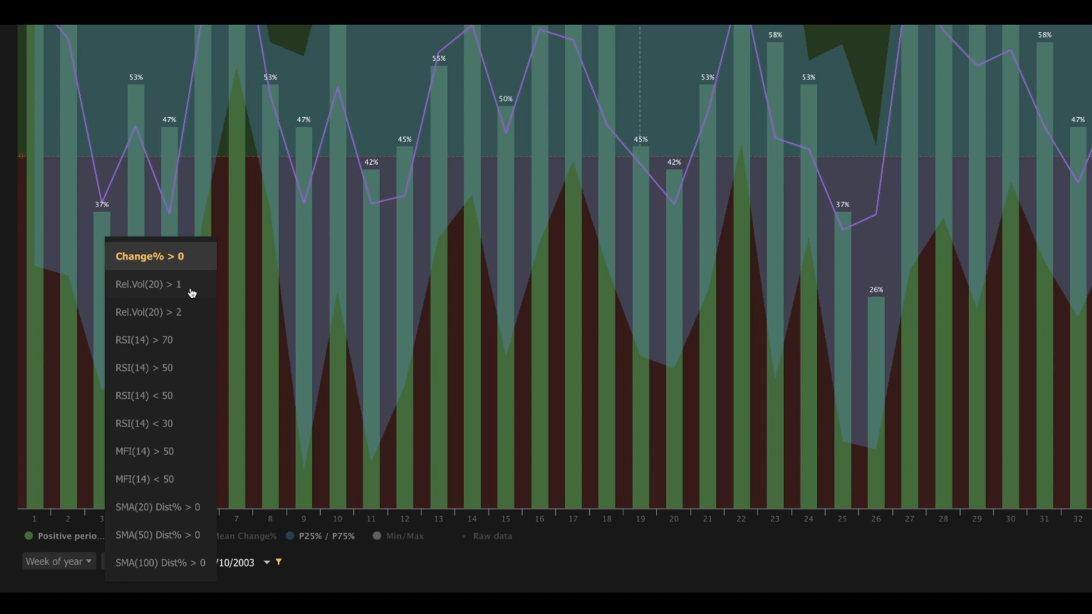
mouse_move(193, 295)
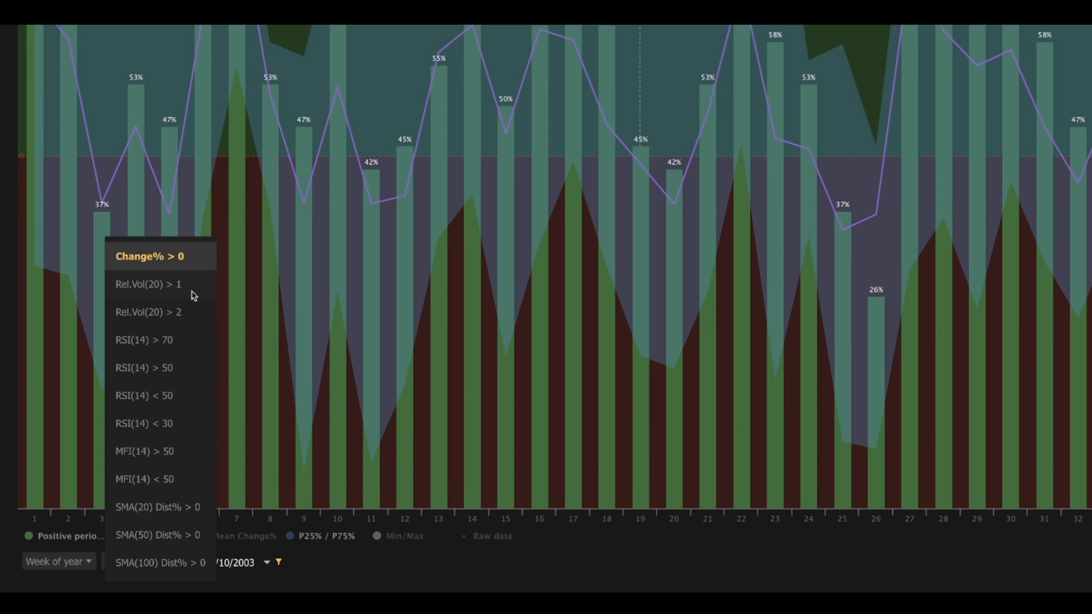
mouse_move(193, 296)
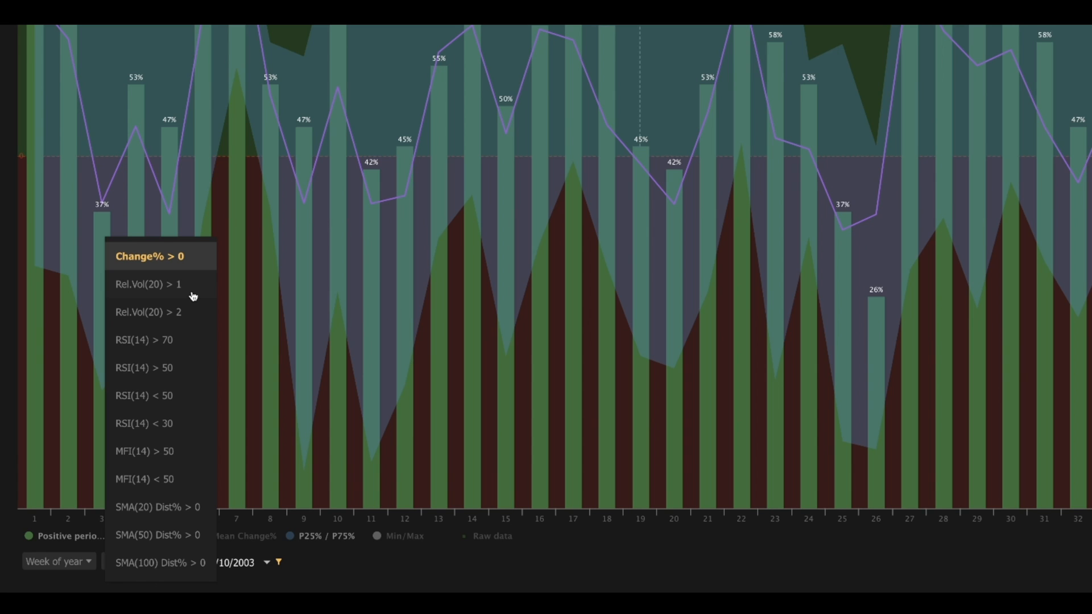
mouse_move(193, 295)
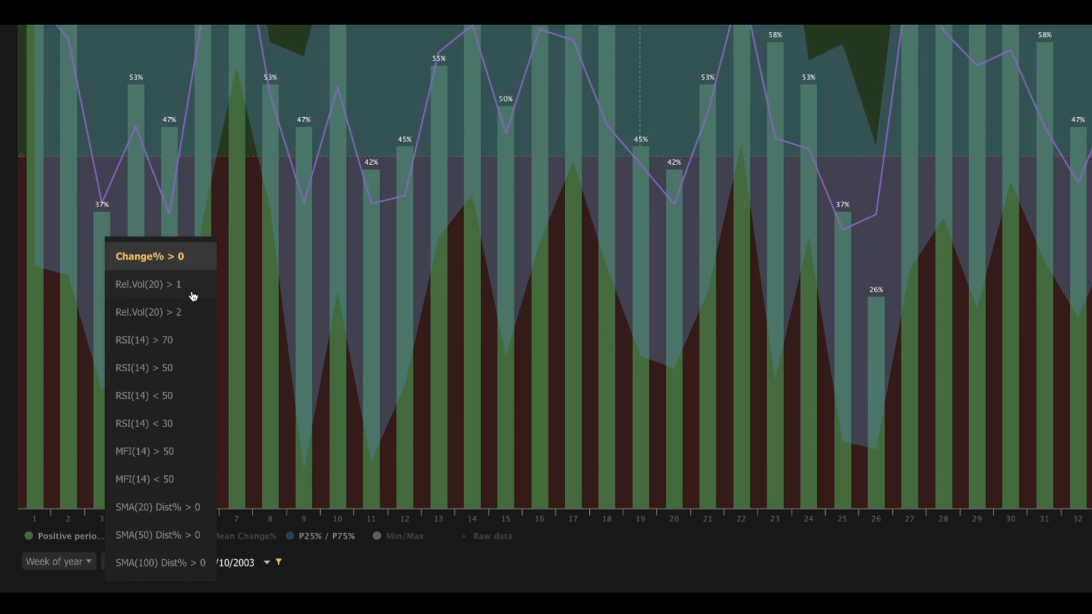
mouse_move(193, 294)
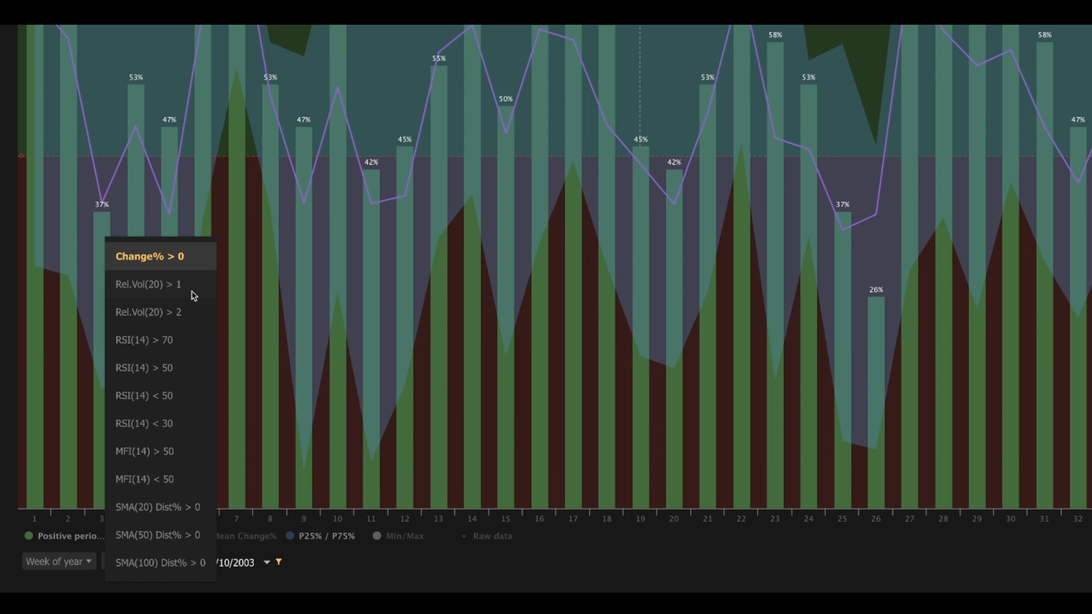
mouse_move(194, 295)
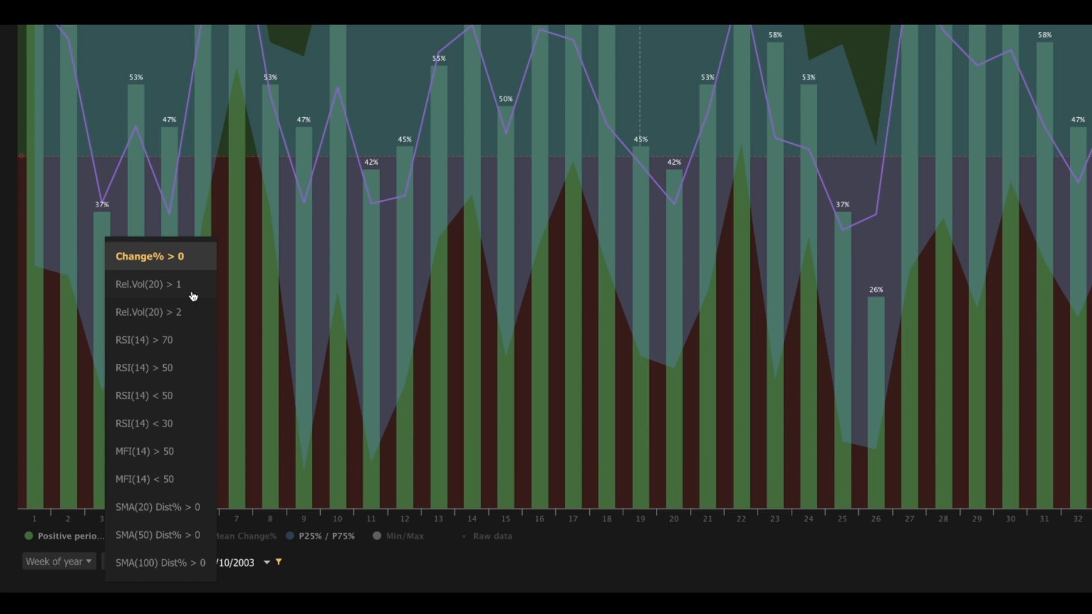
mouse_move(193, 293)
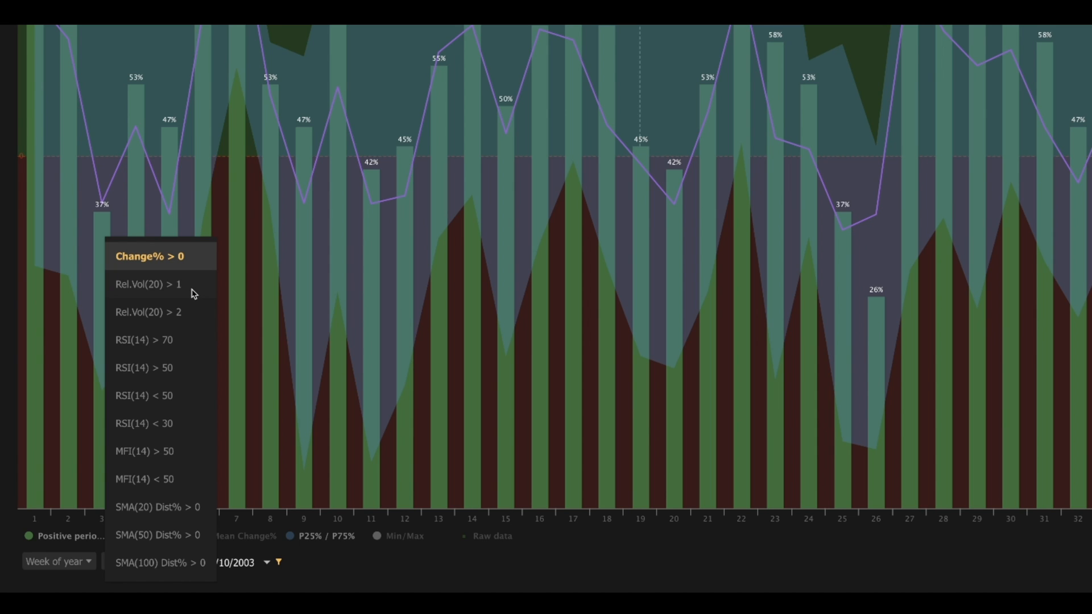
mouse_move(191, 315)
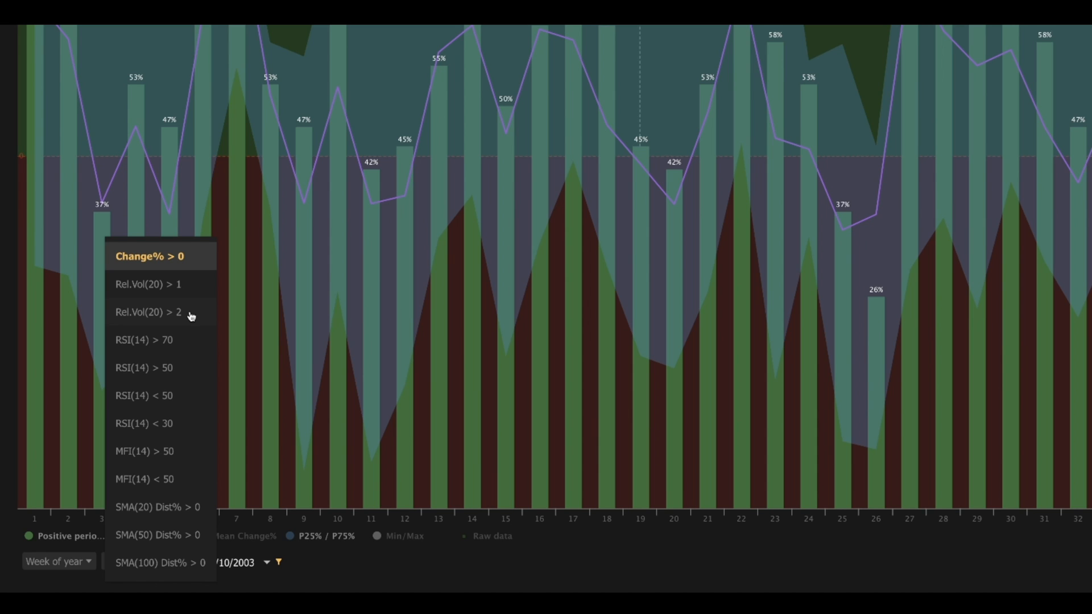
mouse_move(193, 382)
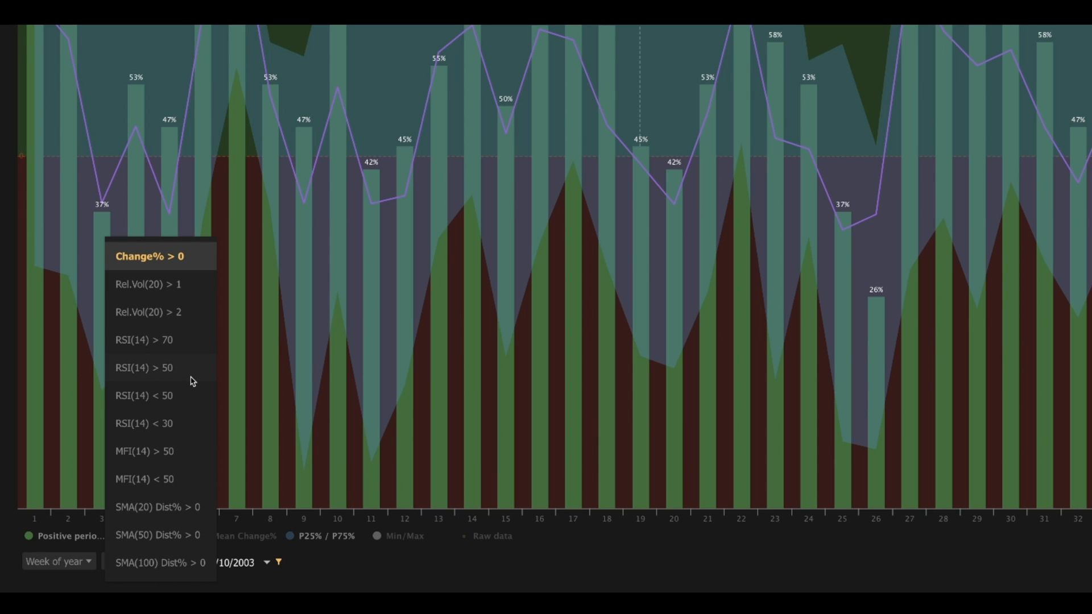
mouse_move(193, 382)
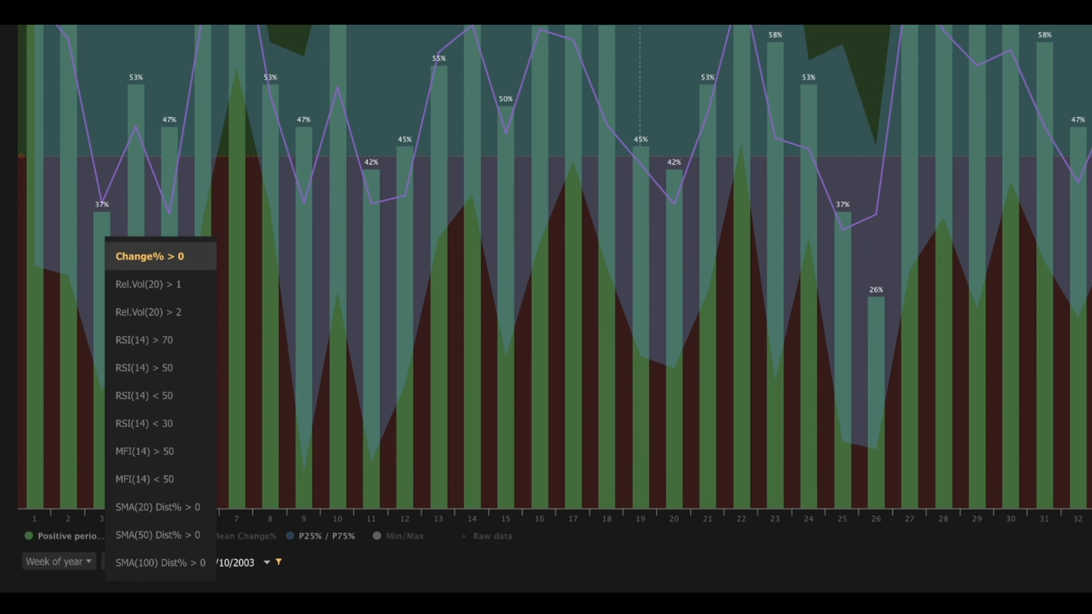
mouse_move(193, 349)
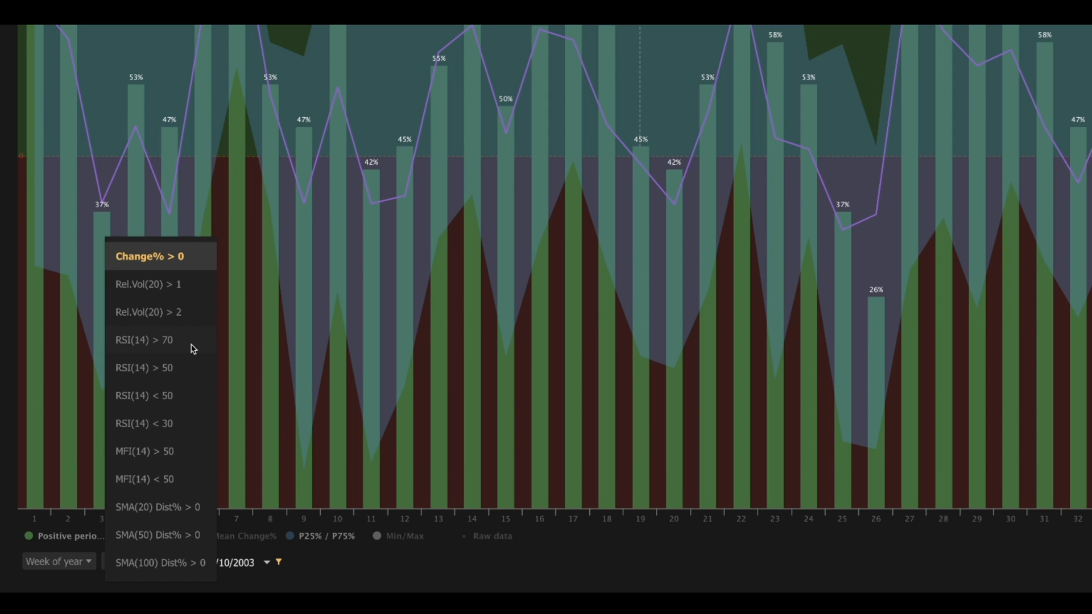
mouse_move(196, 373)
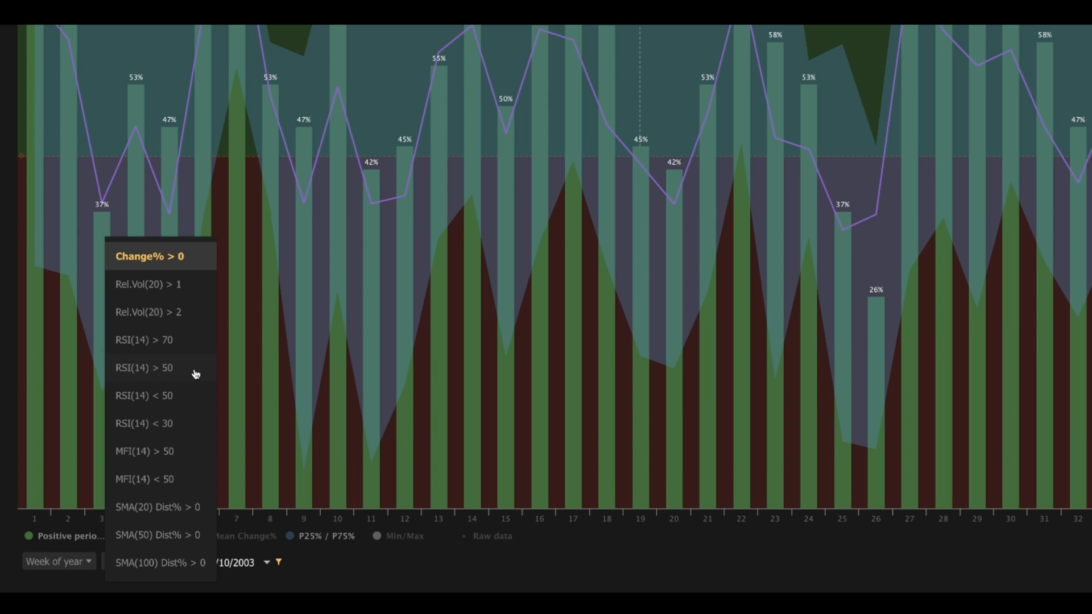
mouse_move(192, 431)
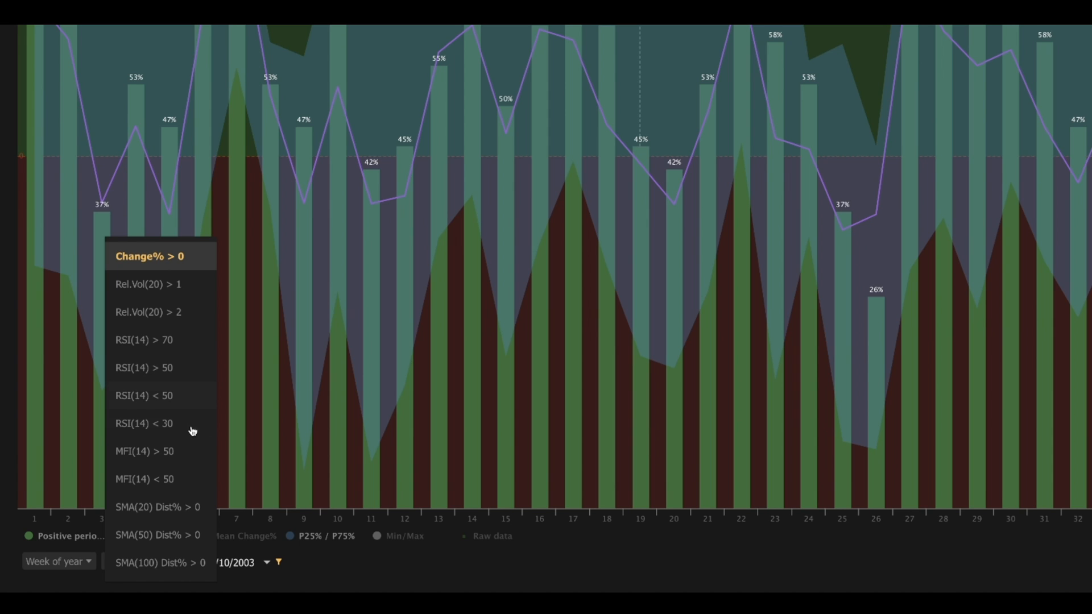
mouse_move(194, 427)
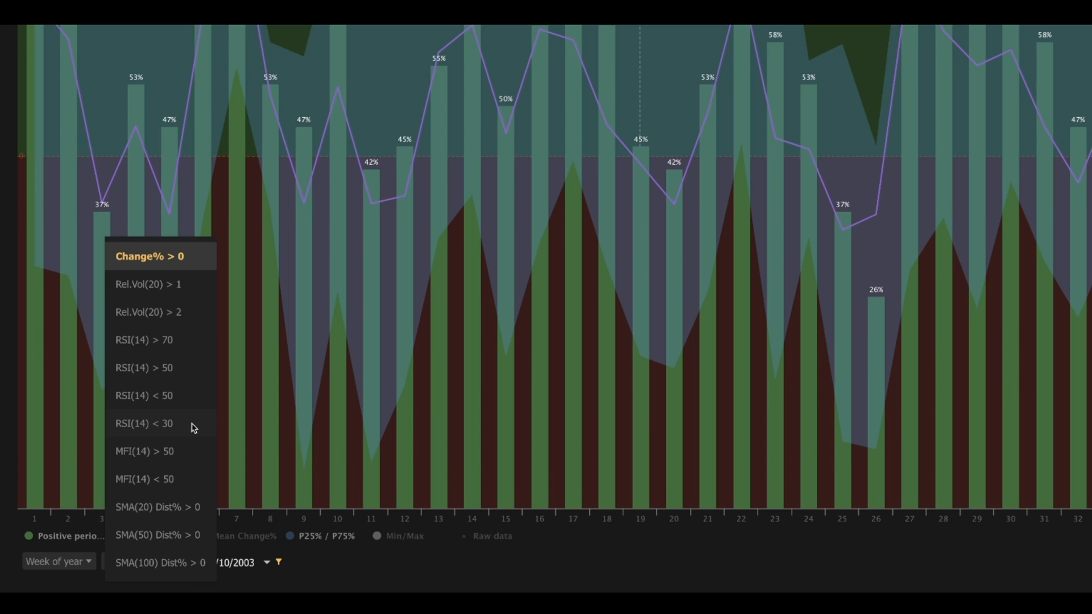
mouse_move(191, 454)
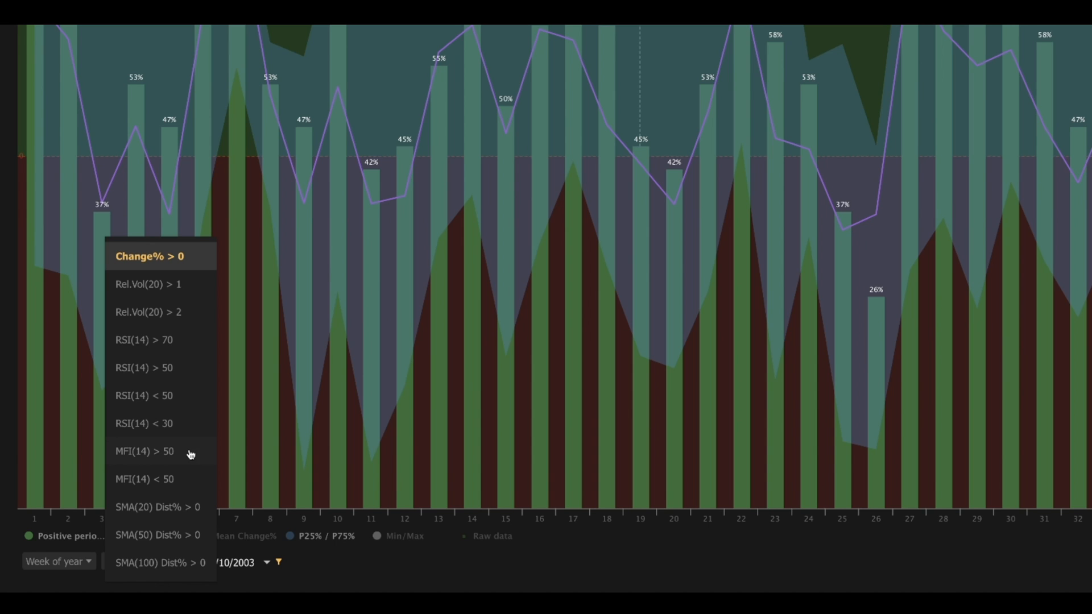
mouse_move(191, 455)
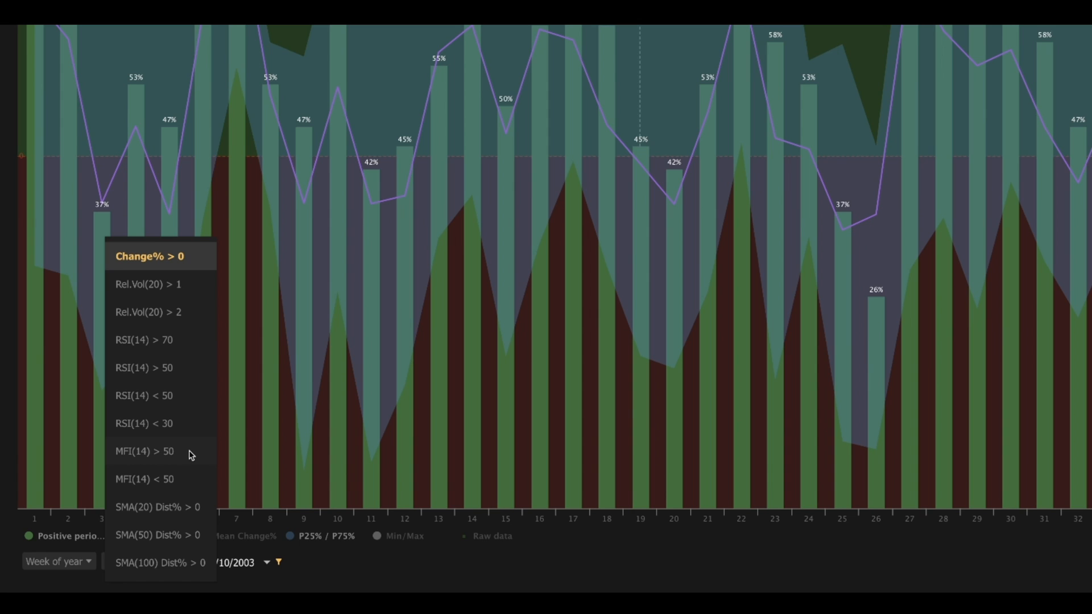
mouse_move(191, 455)
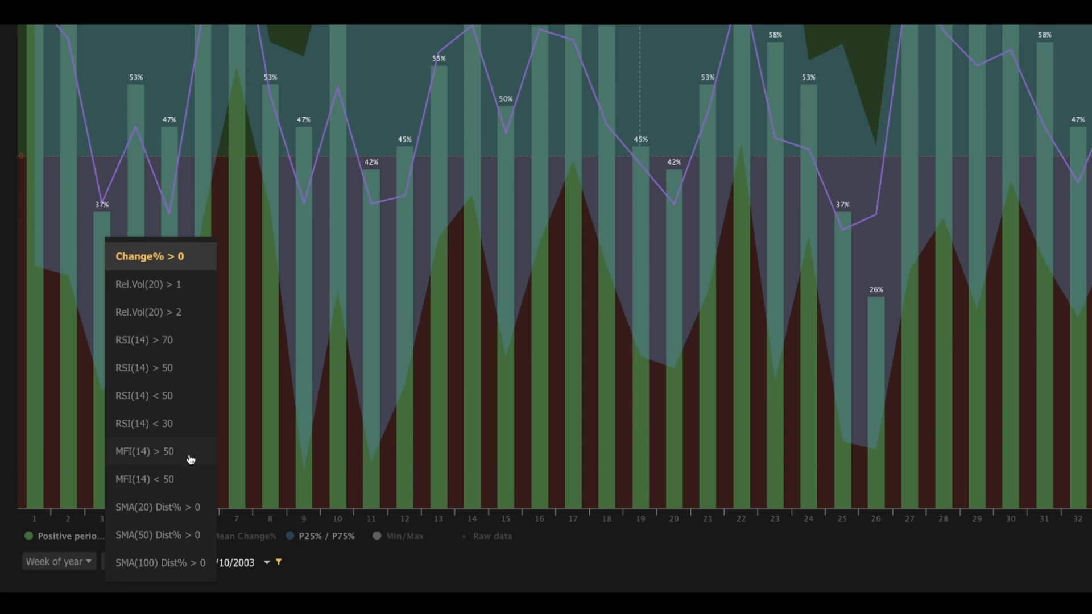
mouse_move(187, 479)
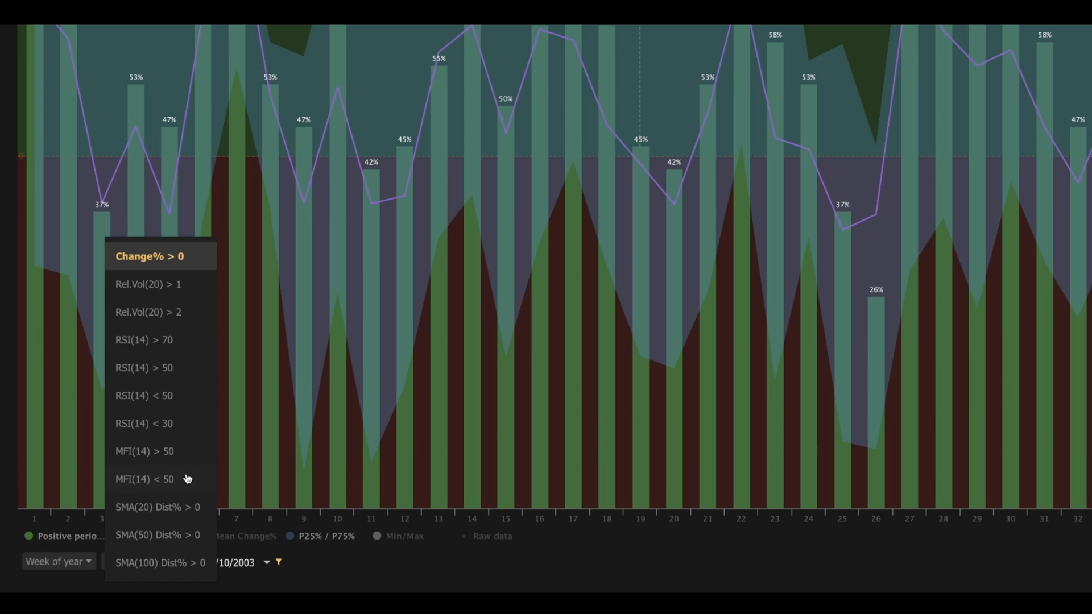
mouse_move(200, 507)
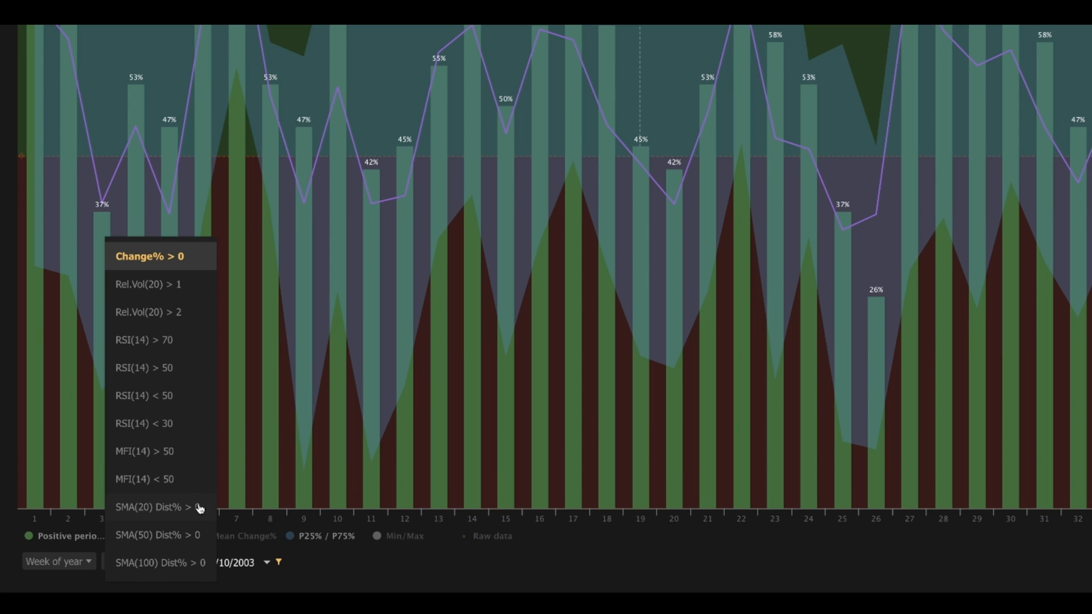
mouse_move(204, 542)
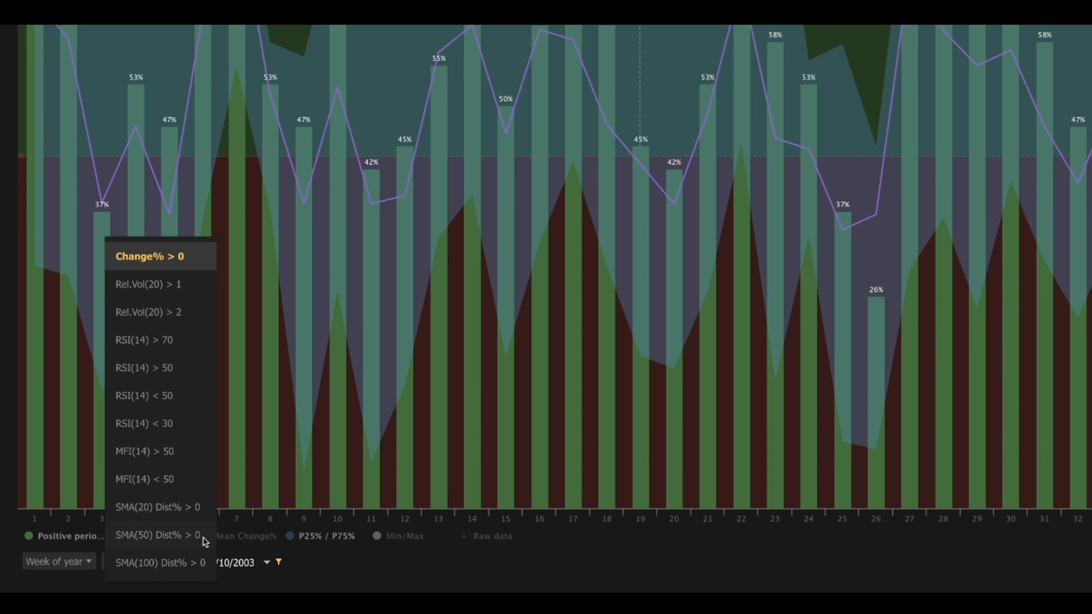
mouse_move(201, 565)
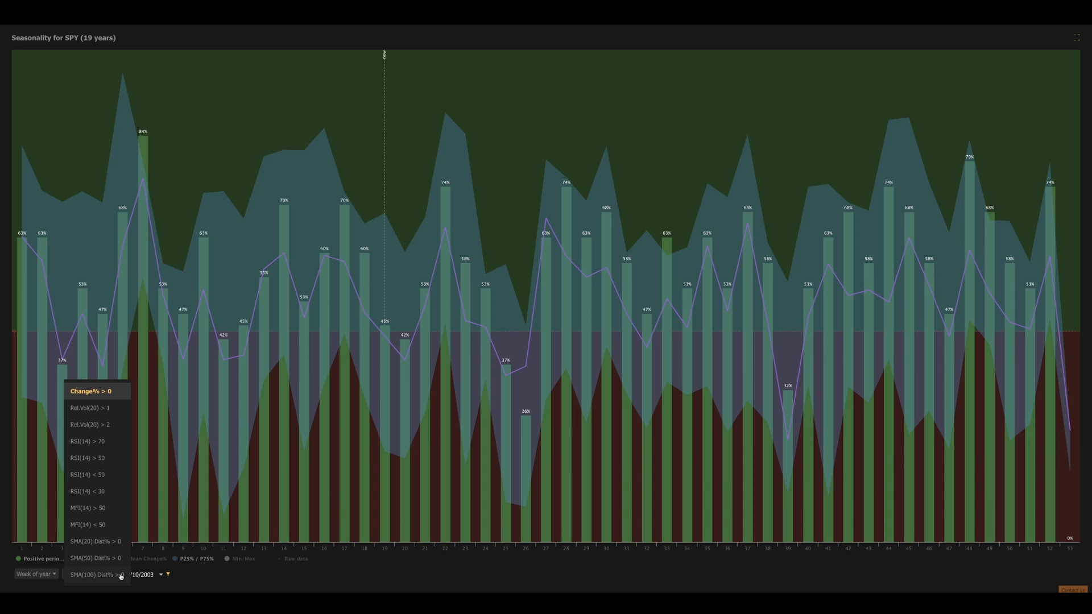
- Pick the RSI(14) < 30 condition so SPY's weekly seasonality shows oversold weeks
left_click(87, 490)
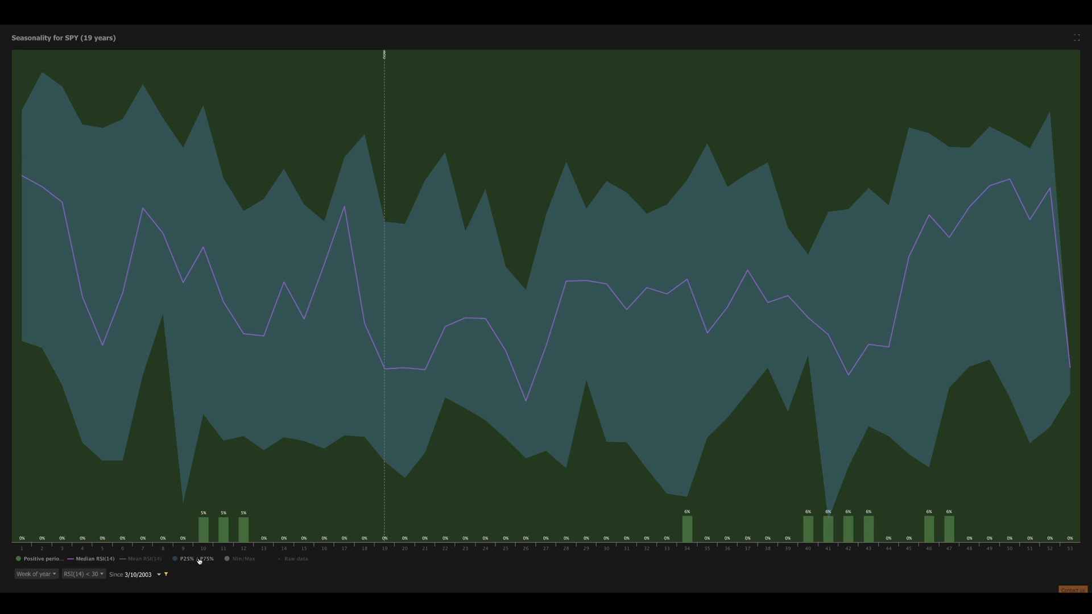
mouse_move(244, 558)
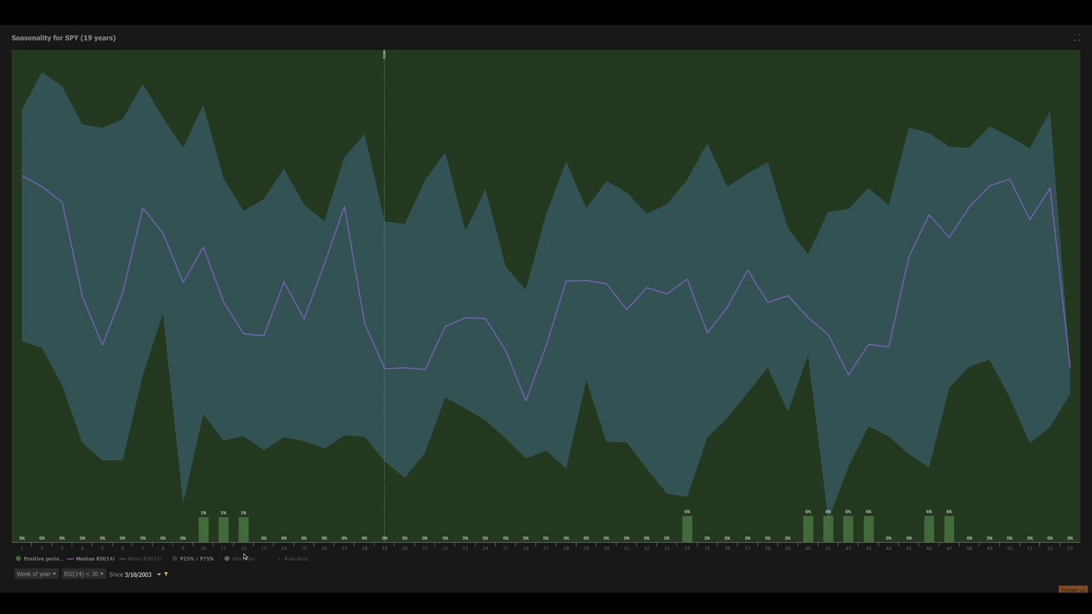
mouse_move(241, 553)
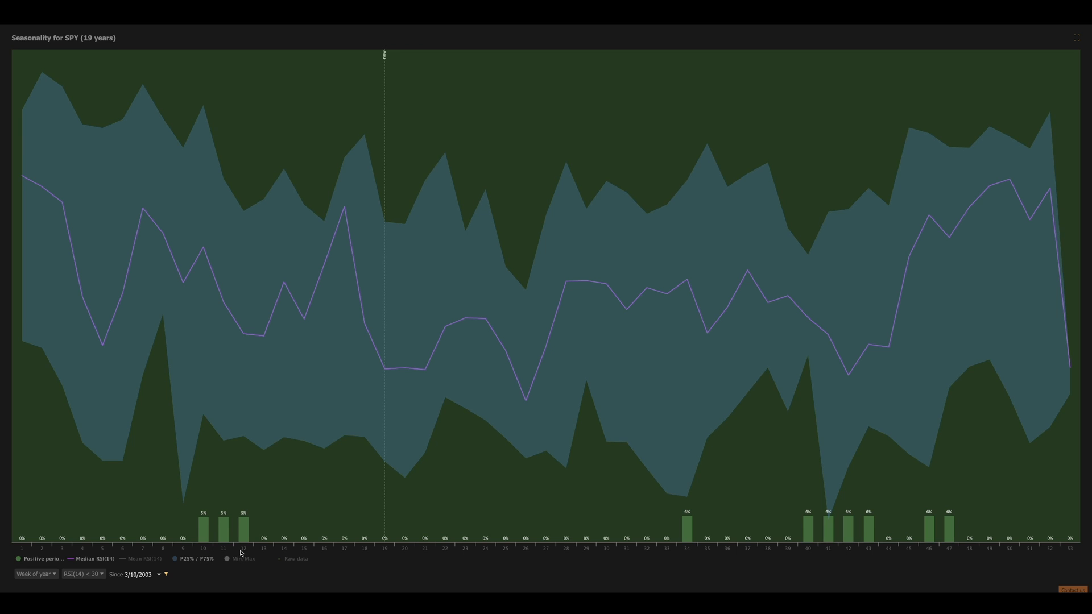
mouse_move(692, 556)
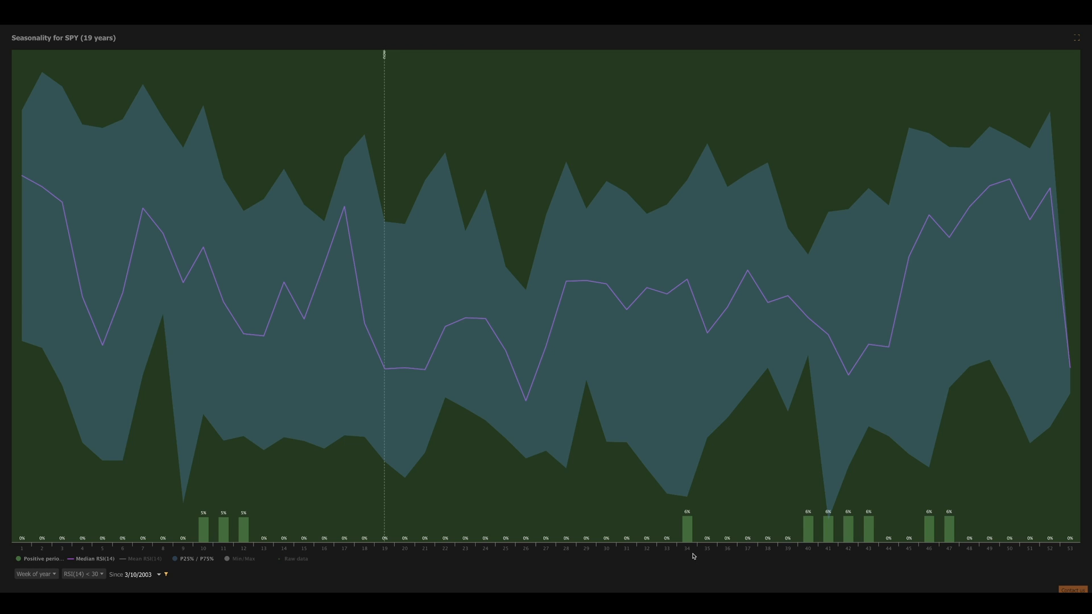
mouse_move(824, 563)
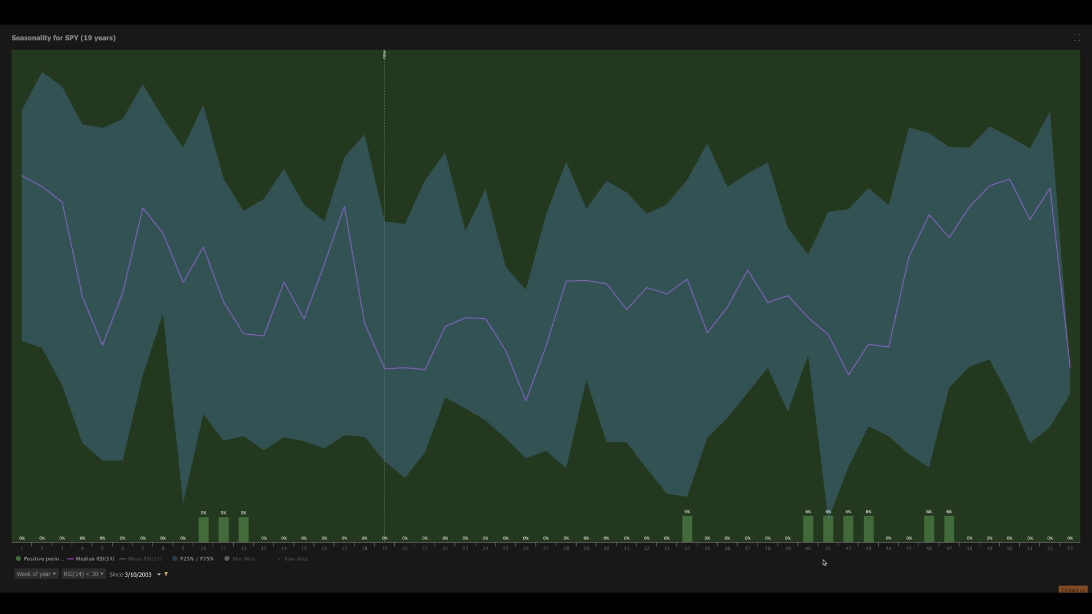
mouse_move(941, 555)
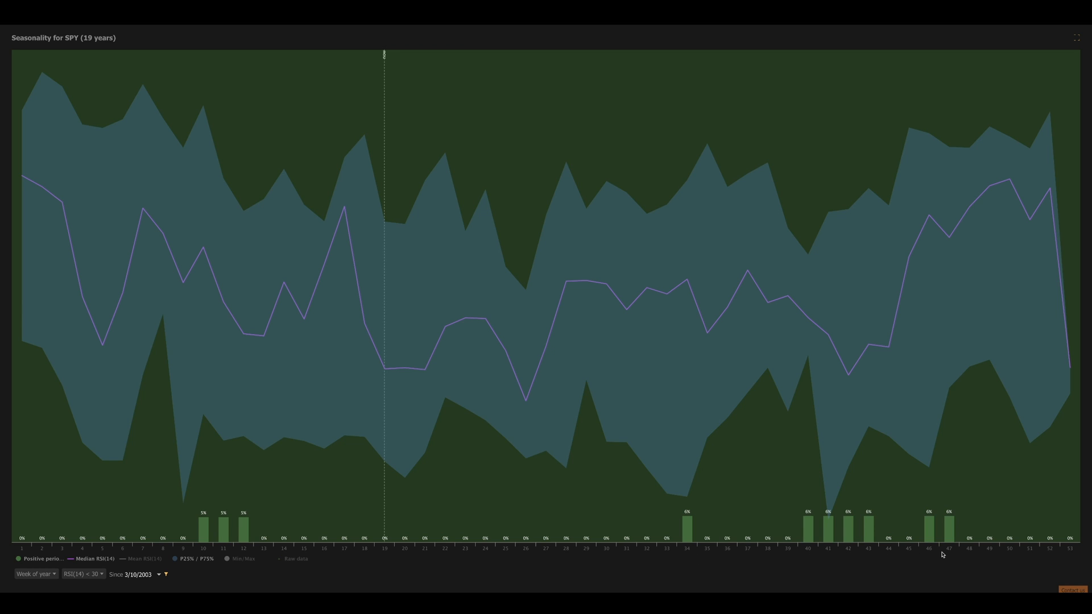
mouse_move(945, 554)
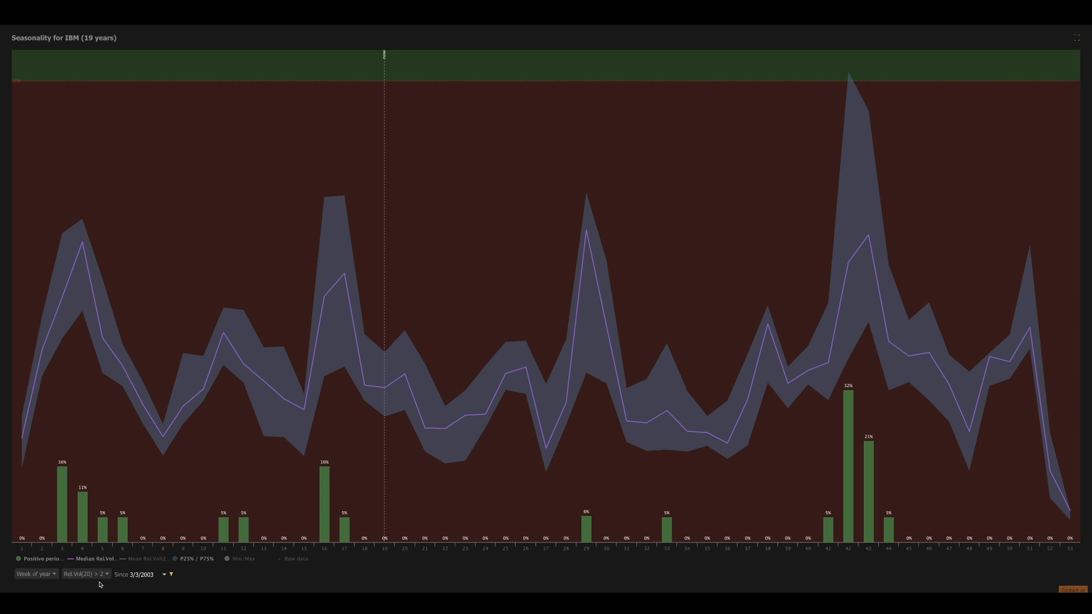
mouse_move(830, 565)
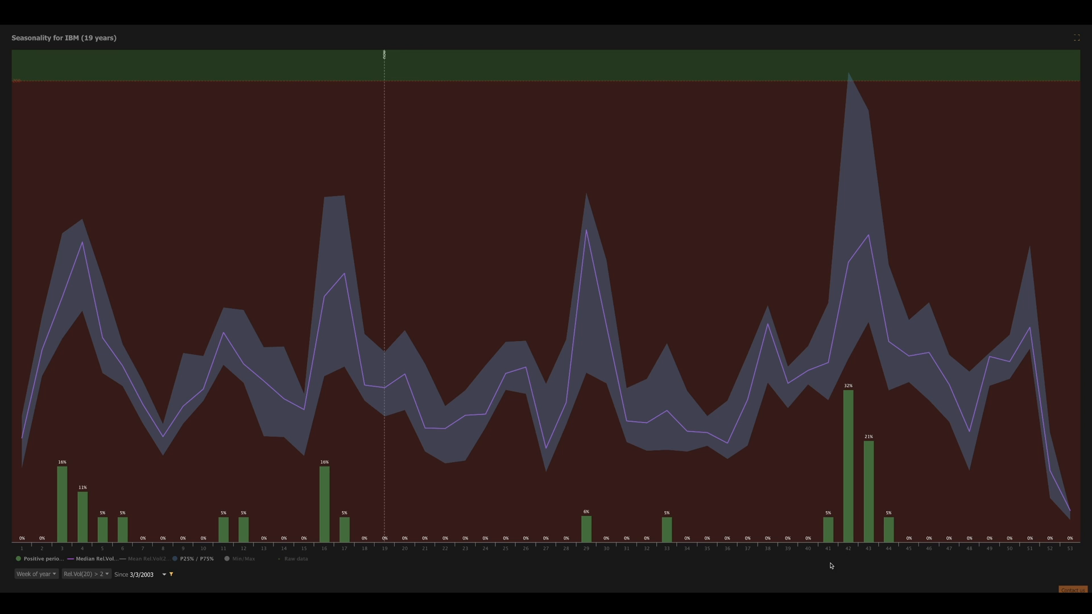
mouse_move(855, 557)
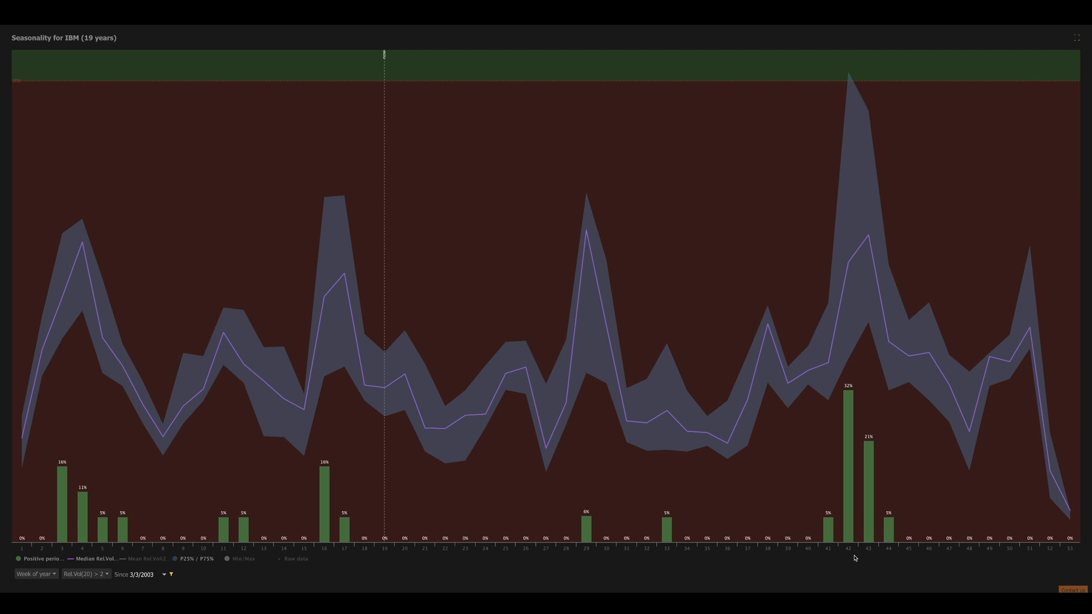
mouse_move(21, 437)
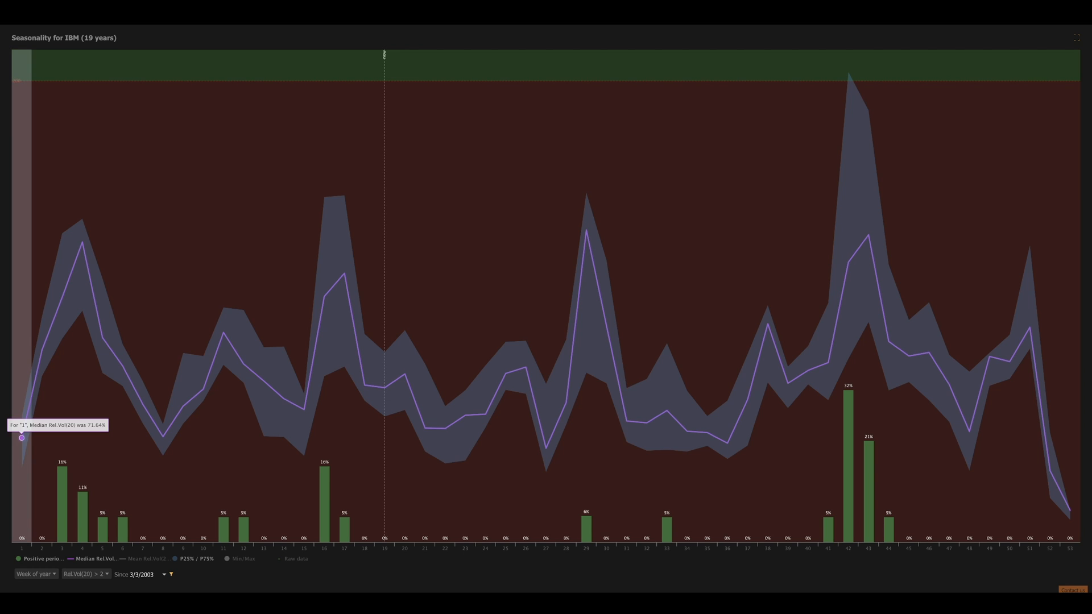